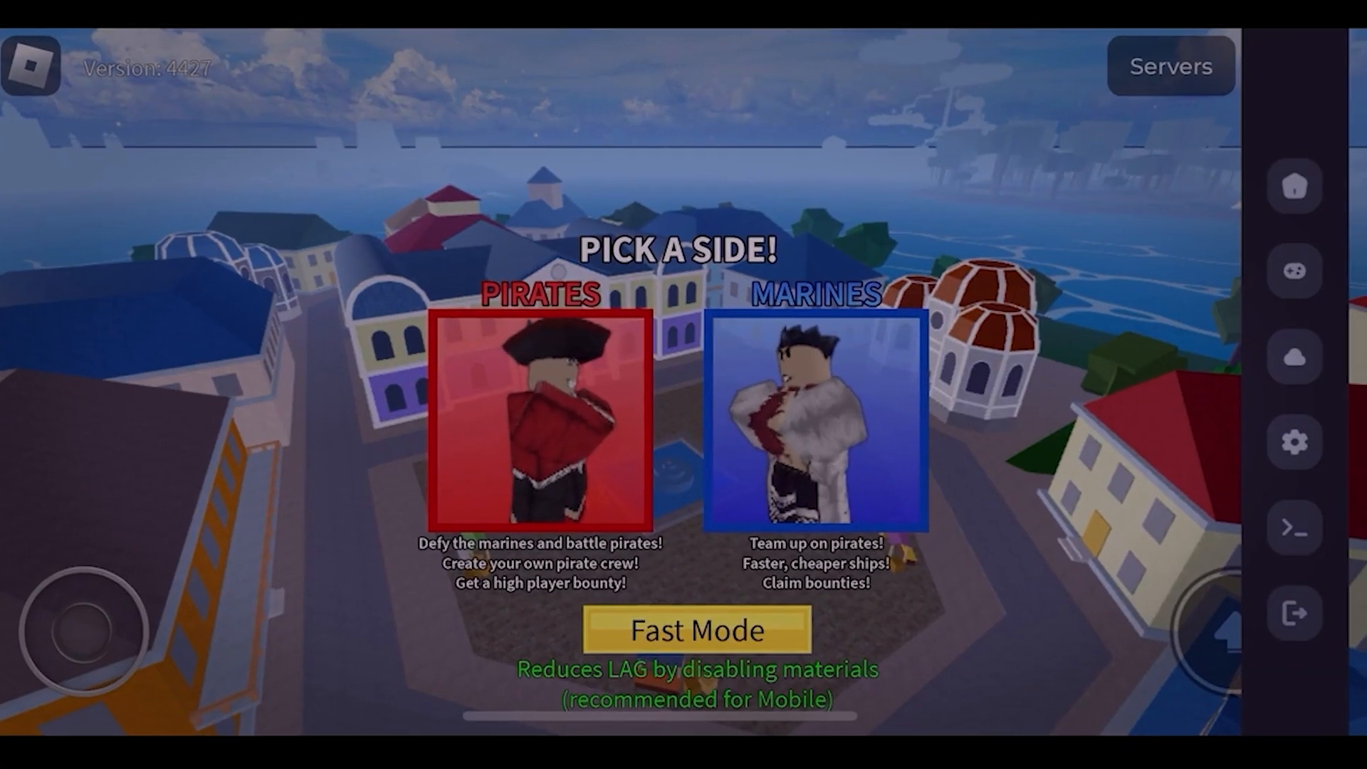
# - Reach the executor's options list with Rejoin, Serverhop and FPS Cap via script search and the gear icon
pyautogui.click(1295, 271)
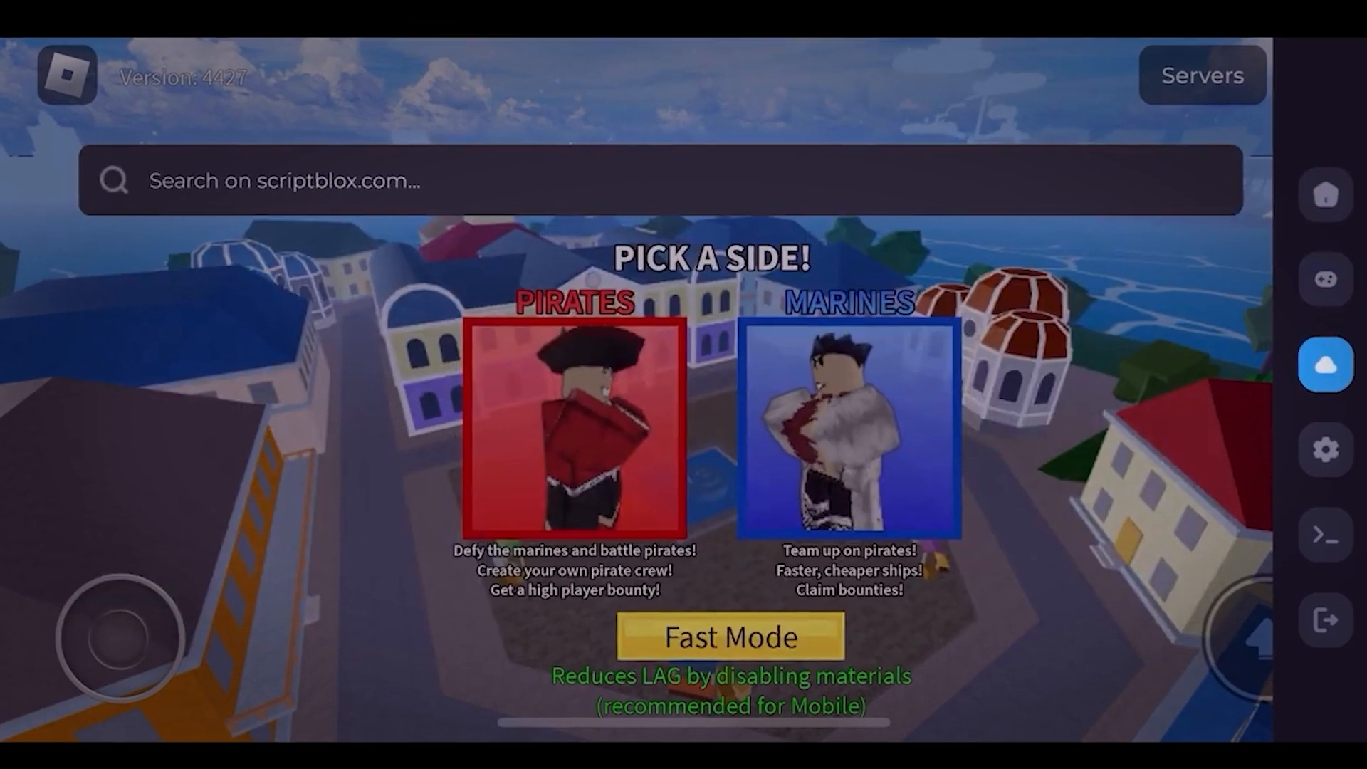
pyautogui.click(1326, 449)
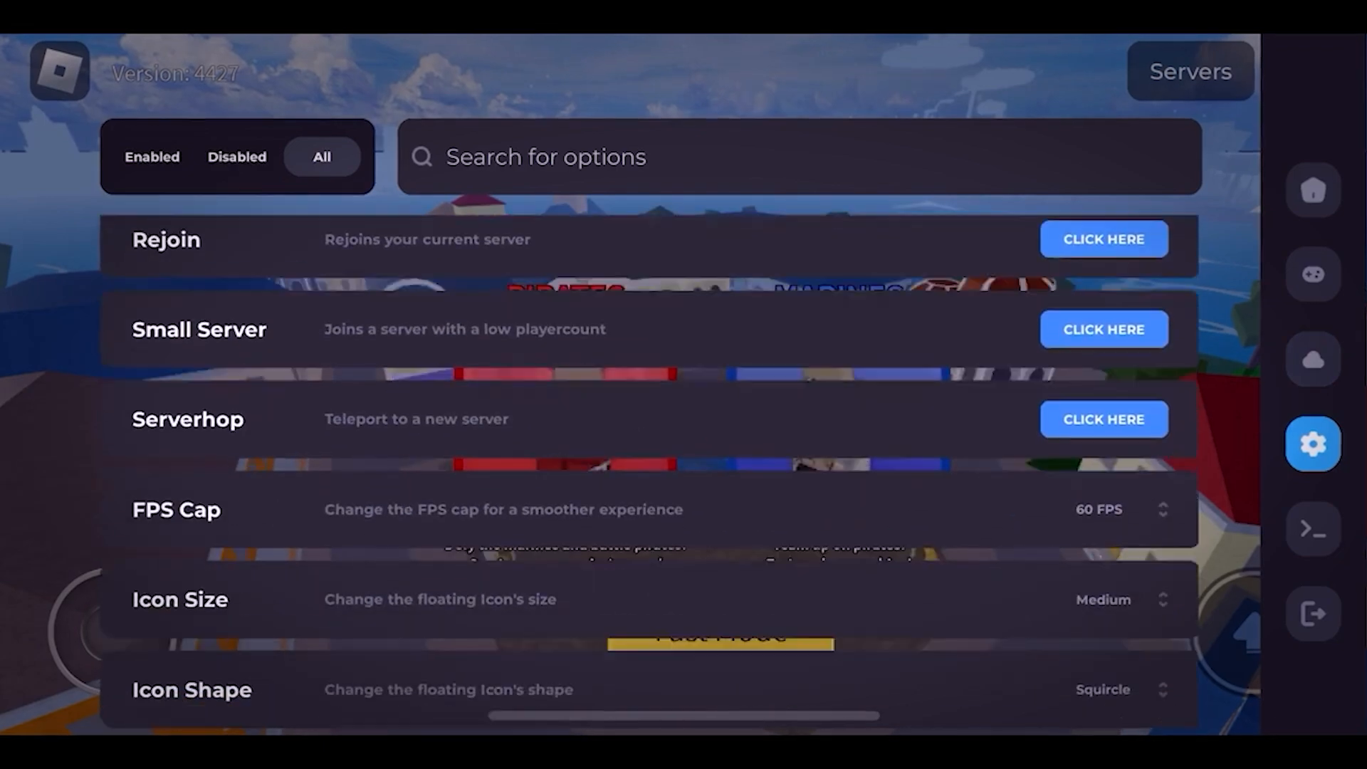
pyautogui.click(1313, 528)
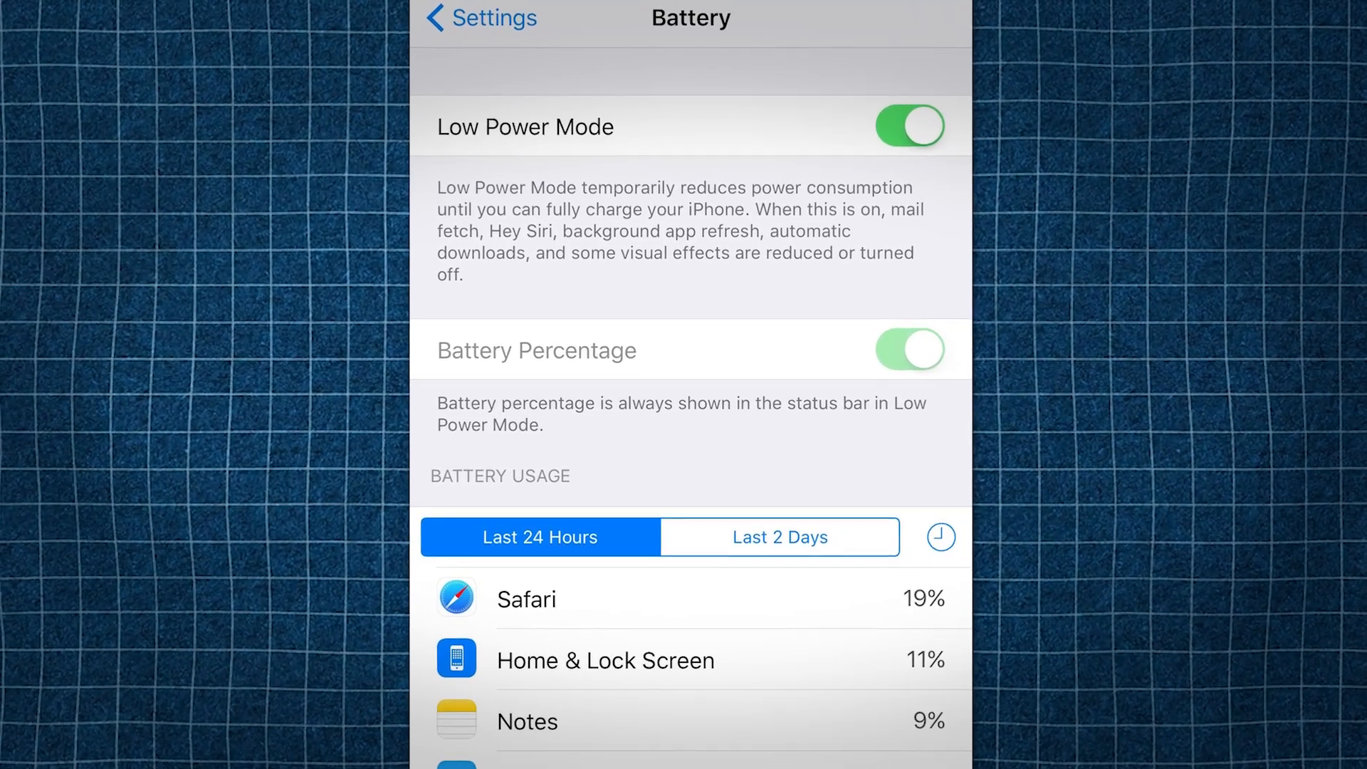
# - Review the Low Power Mode and Battery Usage section, then return to the top of the screen
pyautogui.scroll(-3)
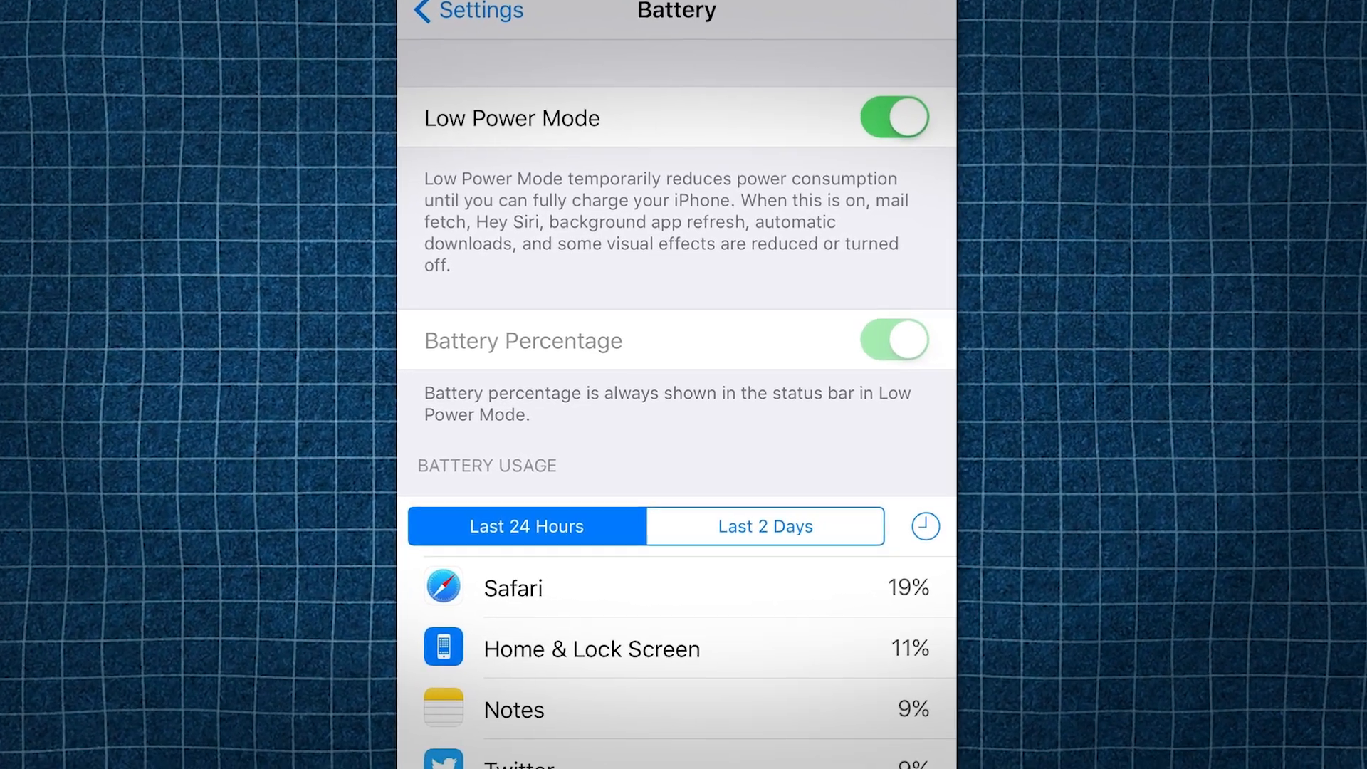
pyautogui.click(467, 12)
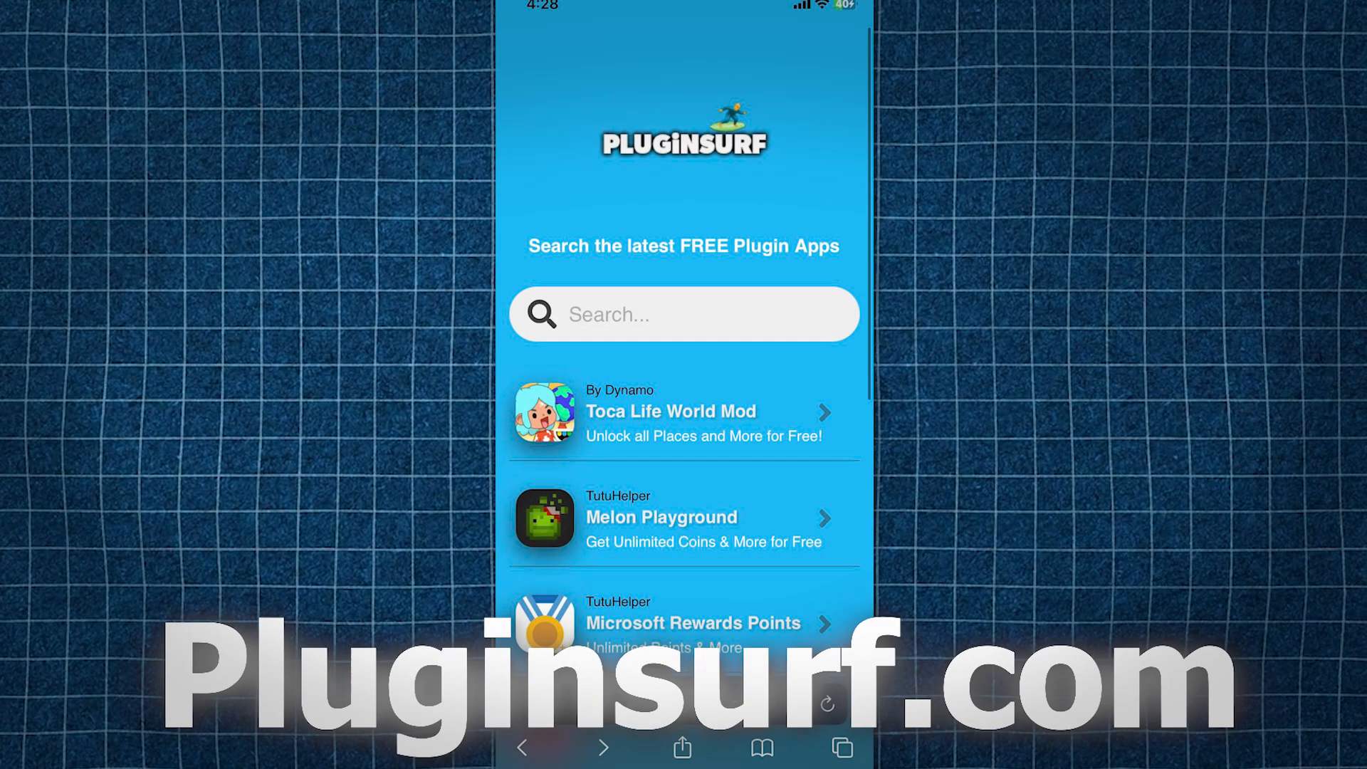
# - Search pluginsurf.com for 'Delta executor'
pyautogui.write('del')
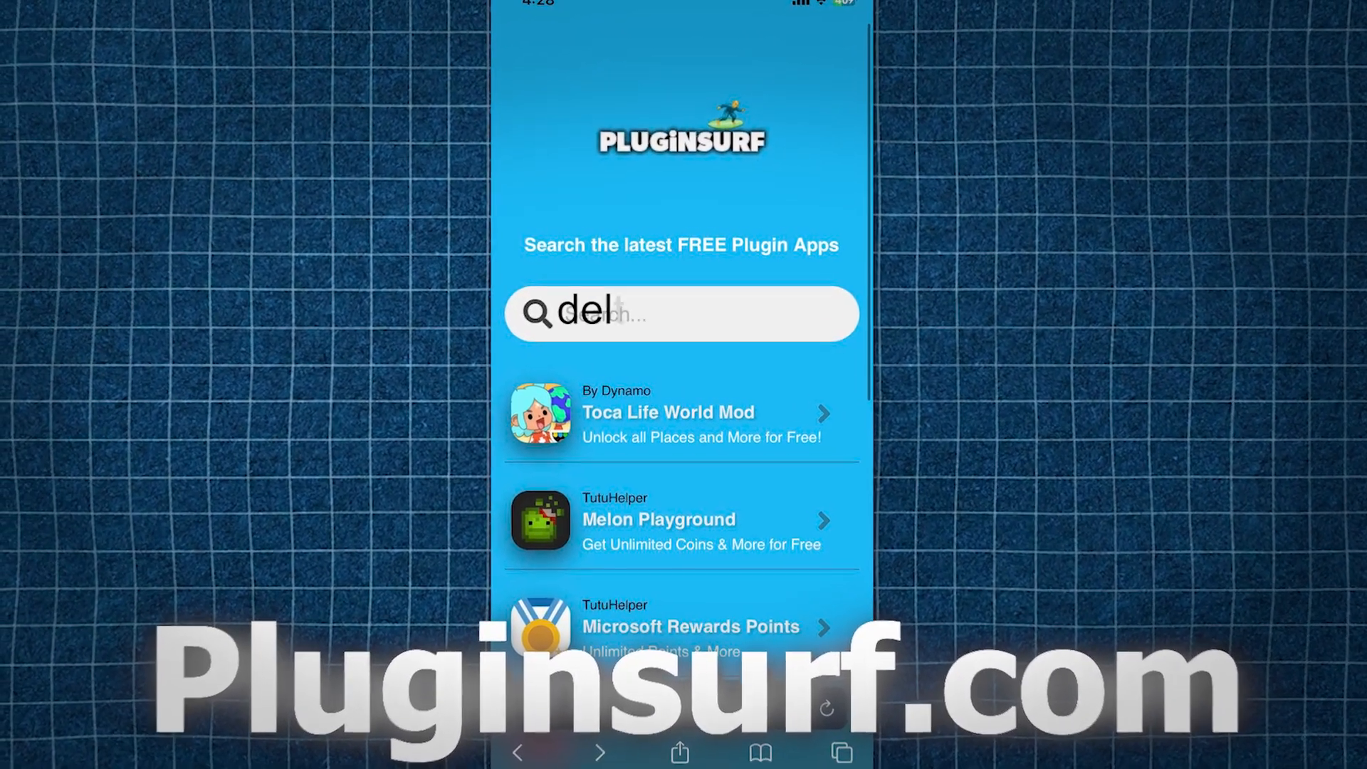
pyautogui.write('Delta executor')
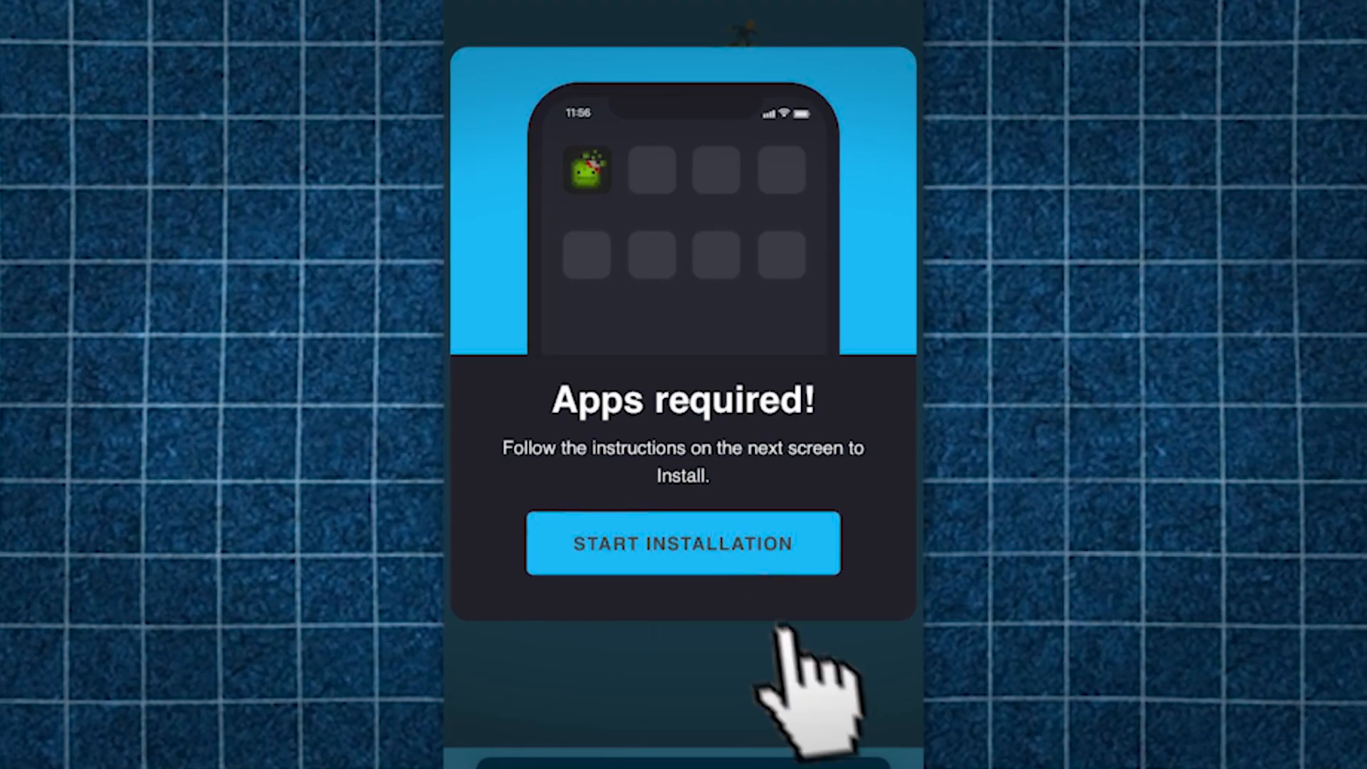
# - Start the installation from the 'Apps required!' popup
pyautogui.click(682, 542)
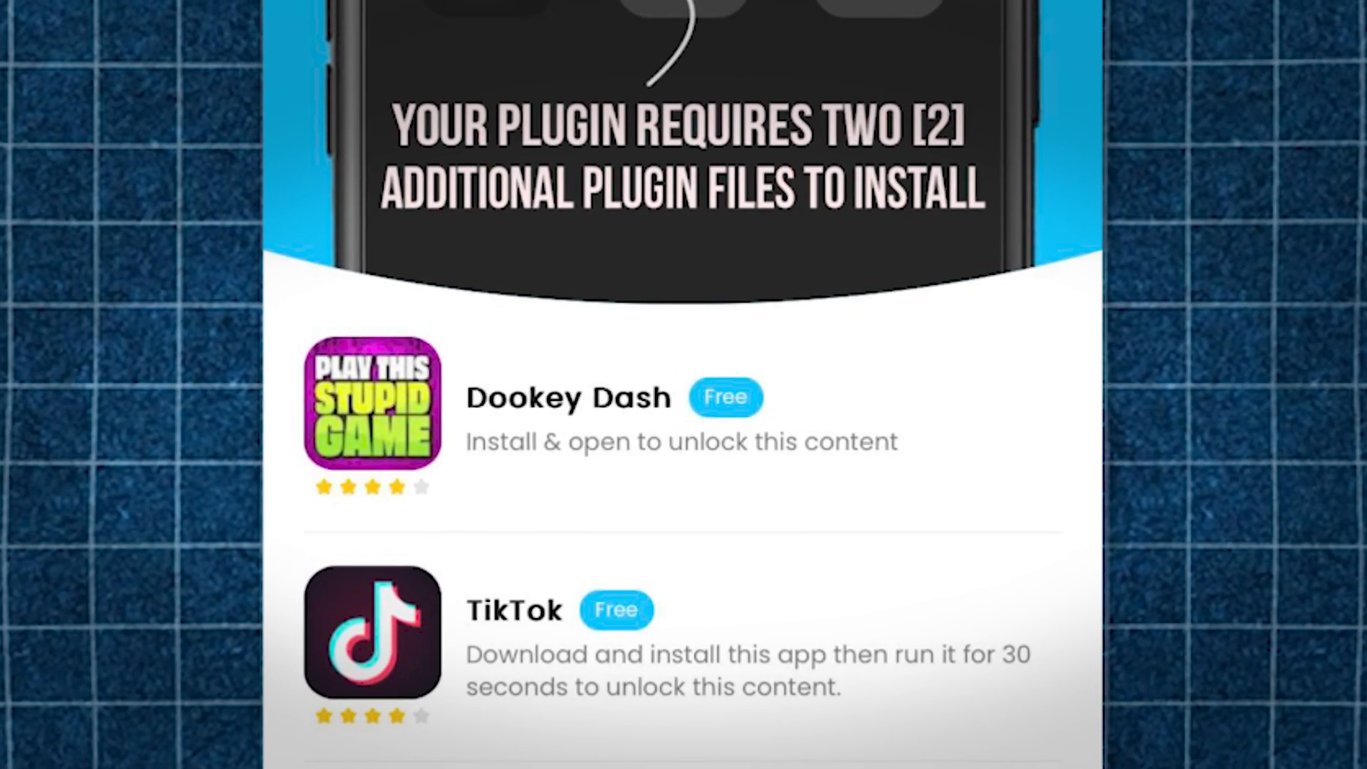
# - Reveal the required apps list showing Dookey Dash and TikTok
pyautogui.scroll(-3)
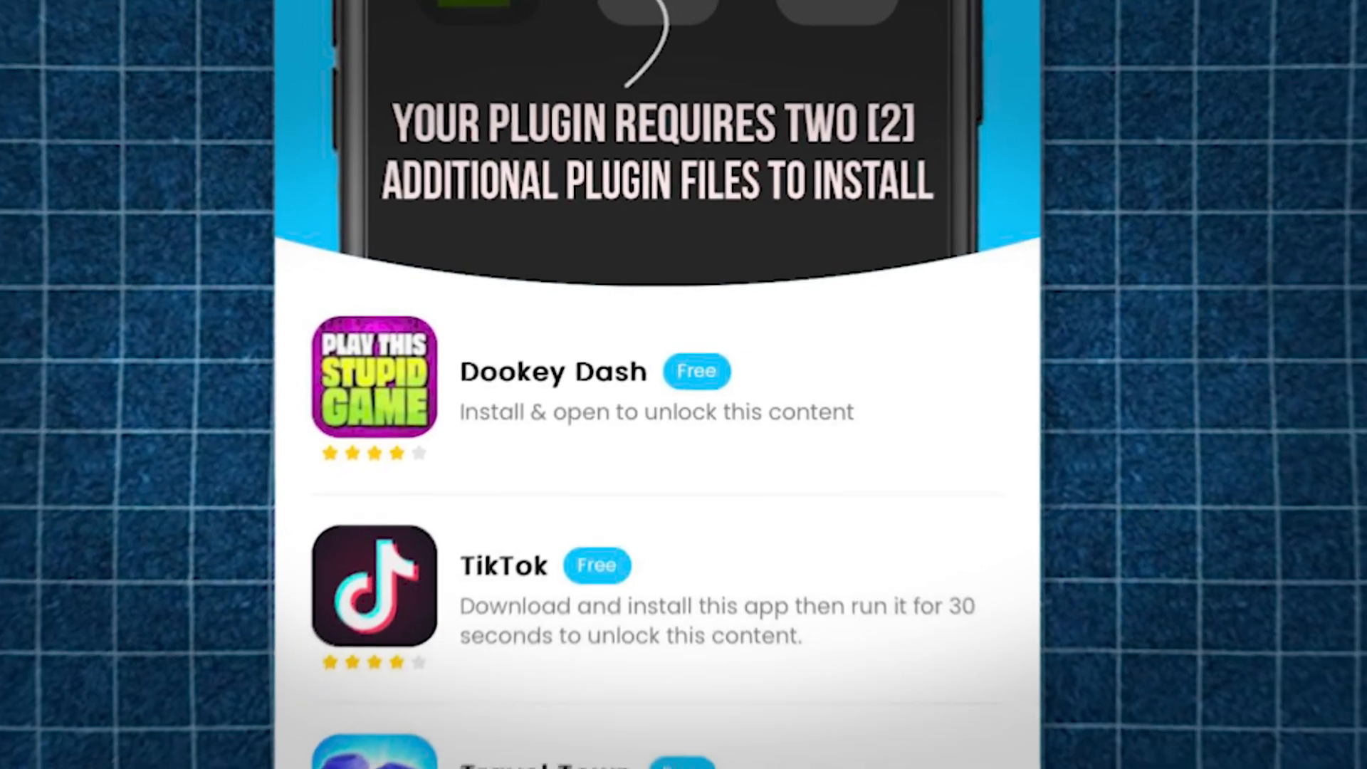